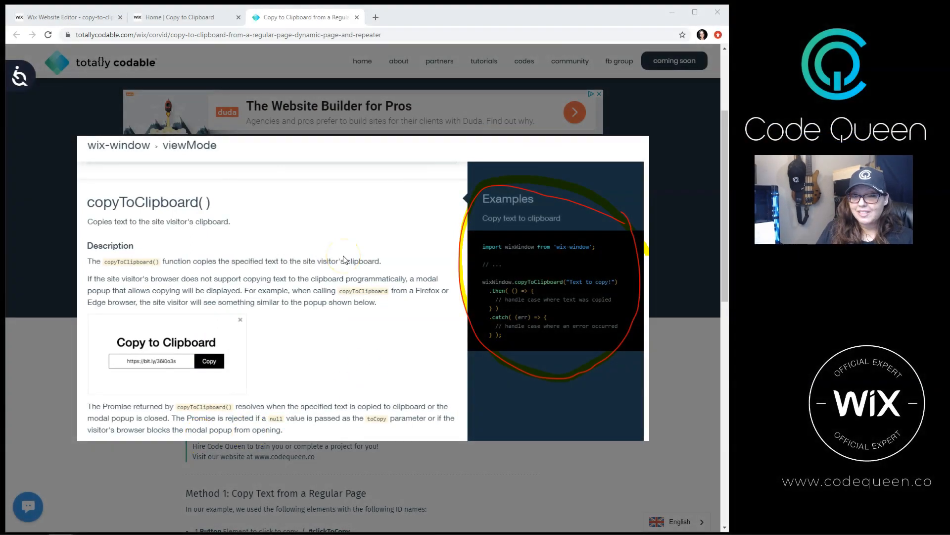
pyautogui.moveTo(556, 347)
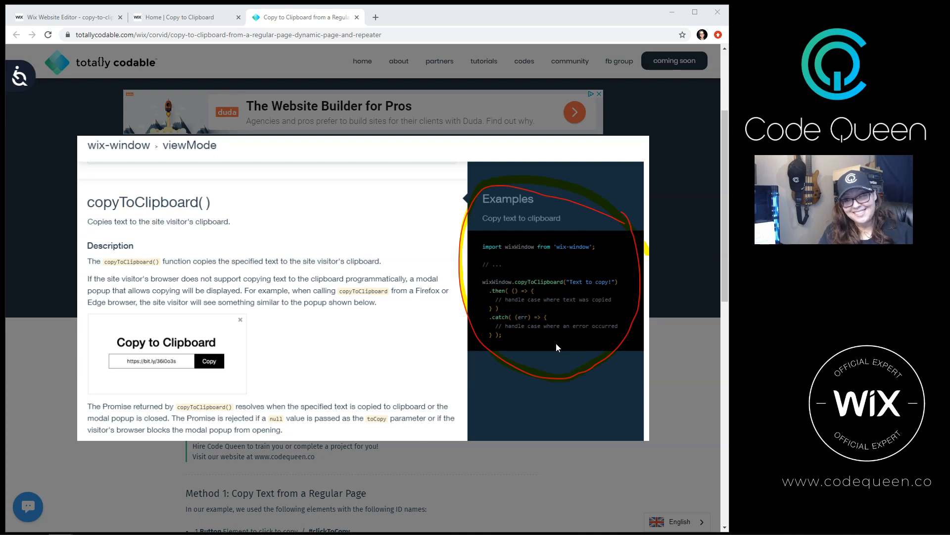
# Step: Switch to the Home | Copy to Clipboard tab and scroll to the CQ-2020-code challenge
pyautogui.click(182, 16)
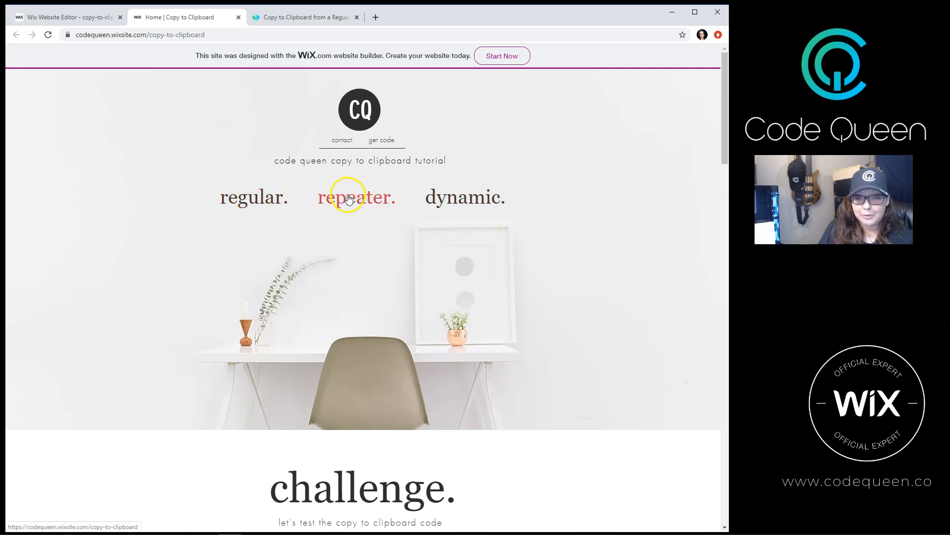
pyautogui.moveTo(263, 206)
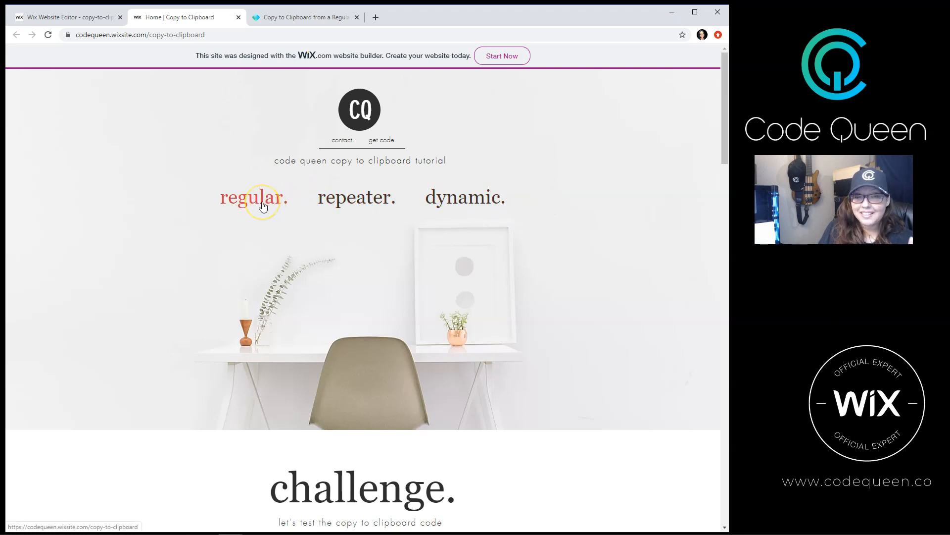
pyautogui.scroll(-3)
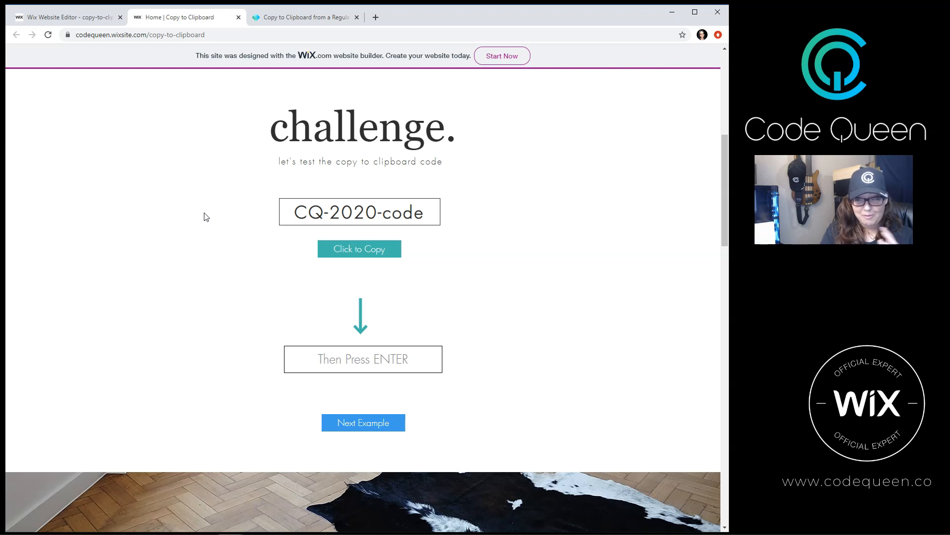
pyautogui.moveTo(230, 224)
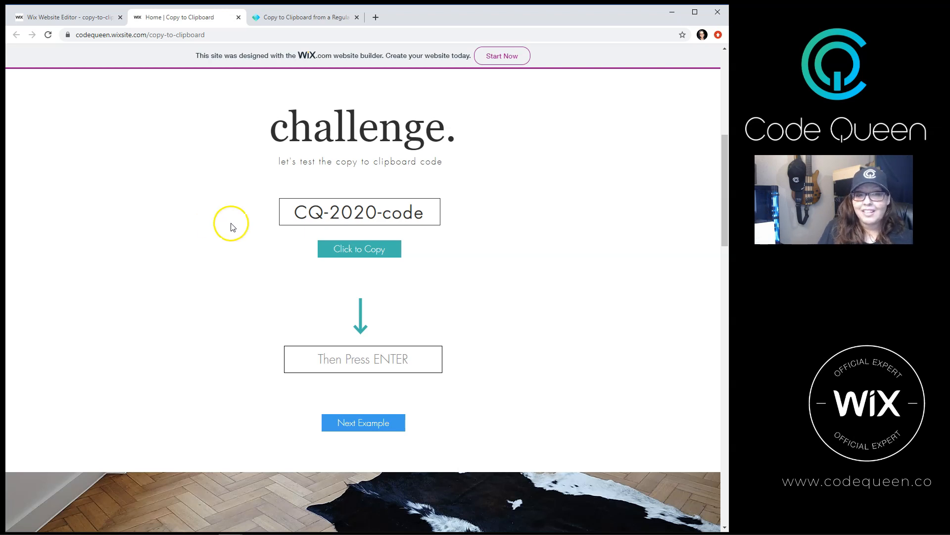
pyautogui.moveTo(446, 216)
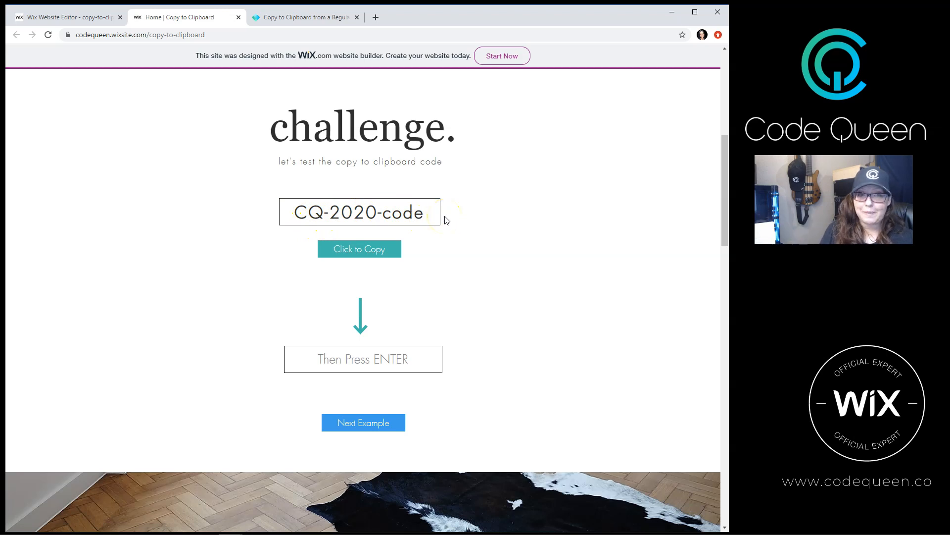
pyautogui.moveTo(391, 46)
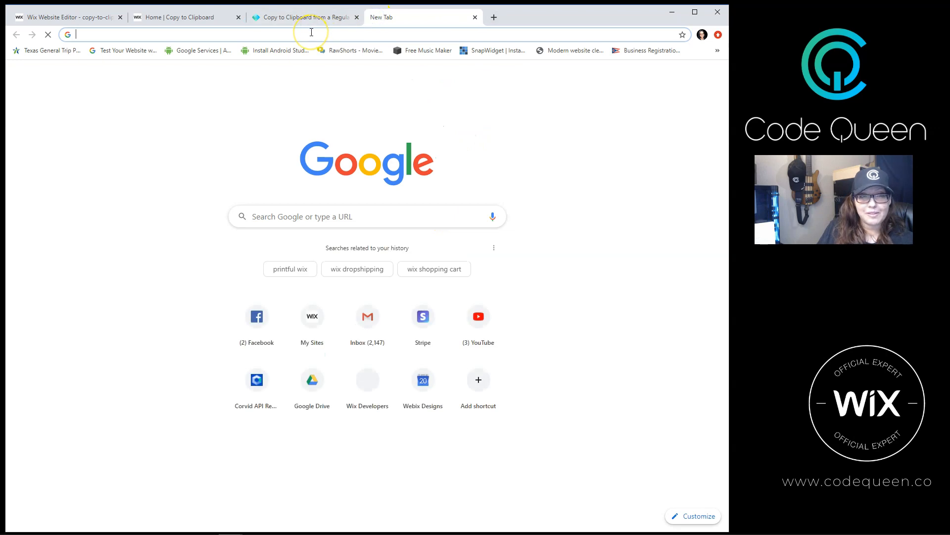
# Step: Check what the clipboard holds using the new tab's address-bar paste options
pyautogui.rightClick(311, 34)
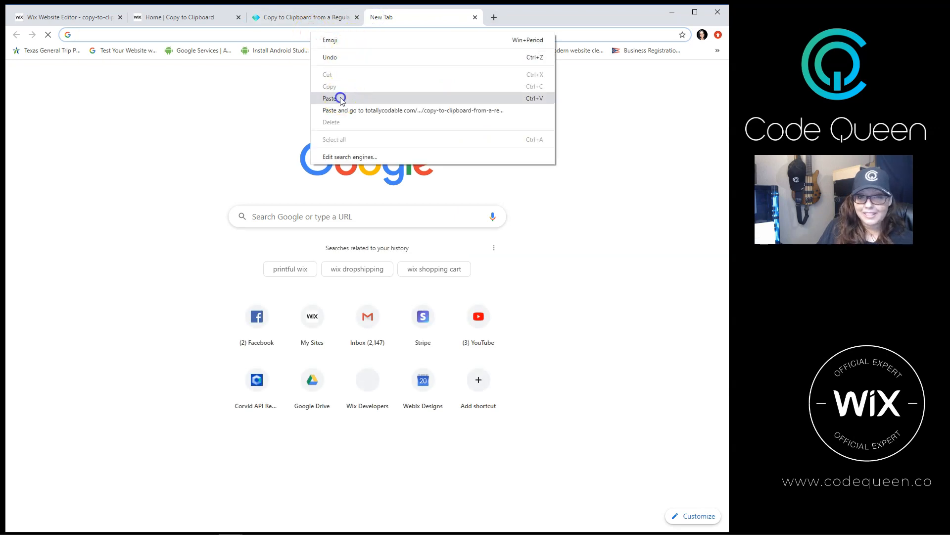
pyautogui.click(330, 98)
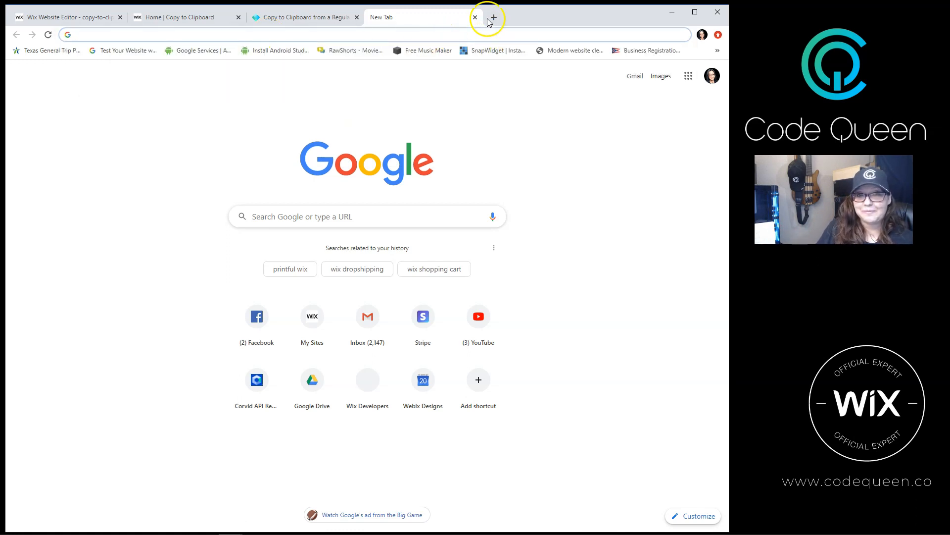
# Step: Copy CQ-2020-code, paste it into the challenge field and submit to get 'It worked!'
pyautogui.click(475, 17)
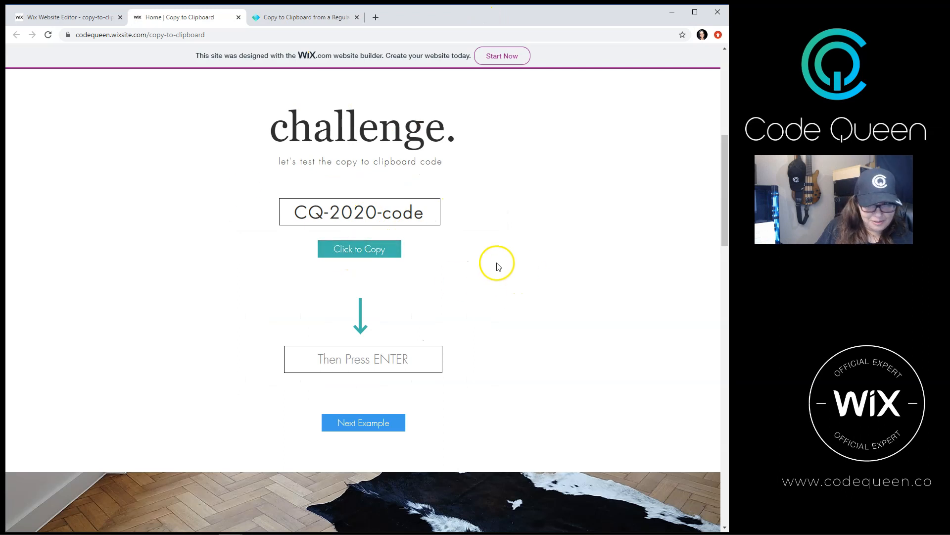
pyautogui.click(359, 249)
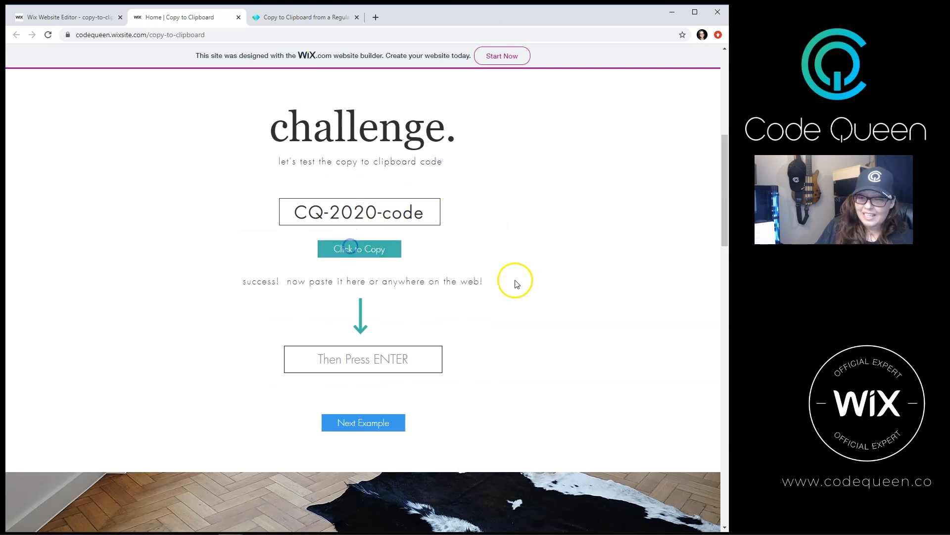
pyautogui.moveTo(491, 287)
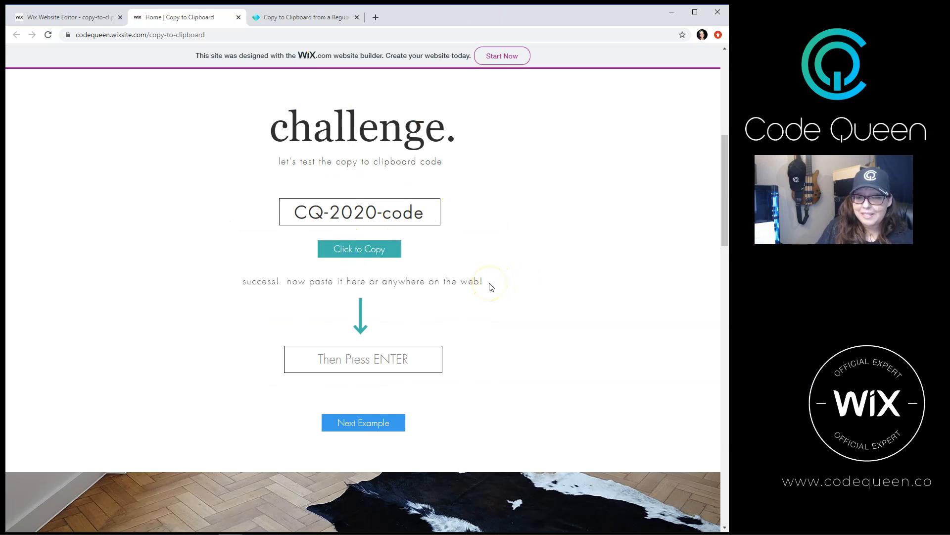
pyautogui.click(362, 358)
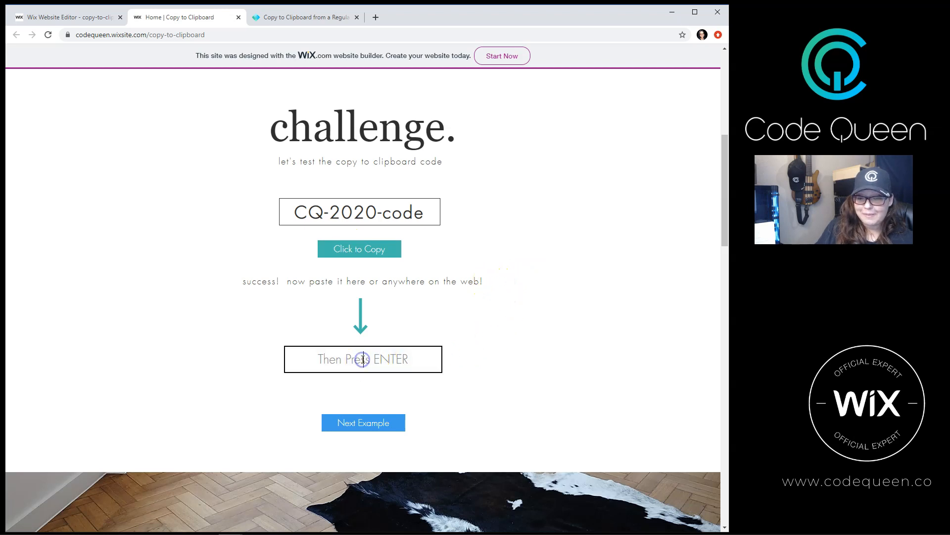
pyautogui.press('ctrl+v')
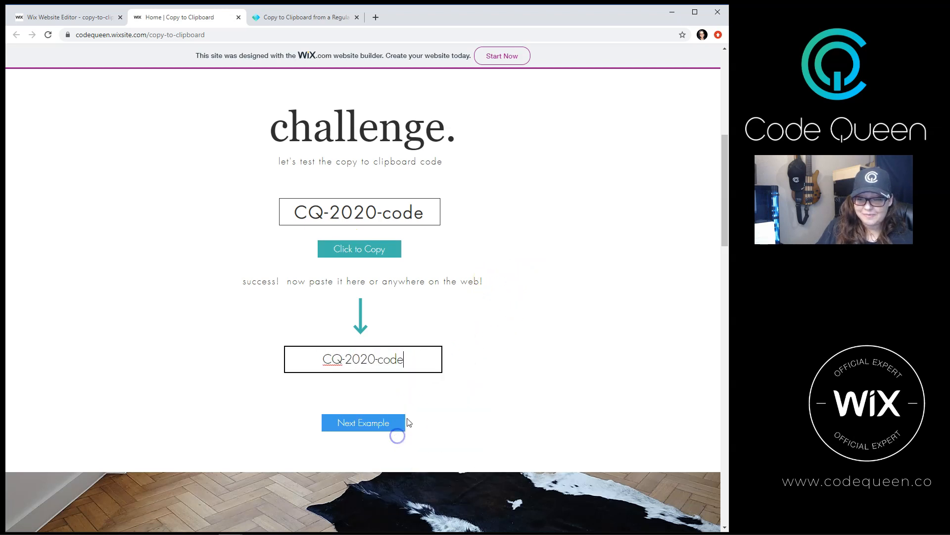
pyautogui.click(363, 422)
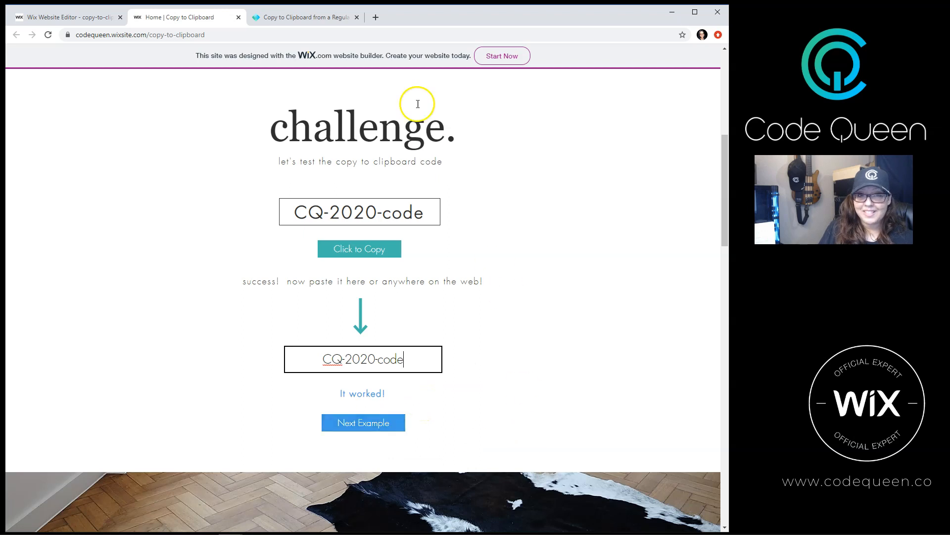
pyautogui.rightClick(300, 35)
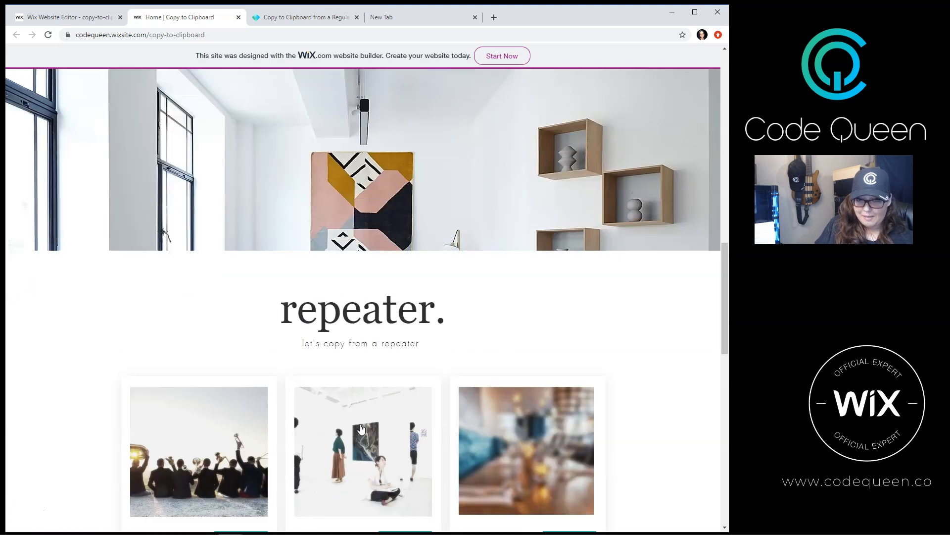
# Step: Copy the Soups & Ballads and Pizza Galleria promo codes and the Soups & Ballads email
pyautogui.scroll(-3)
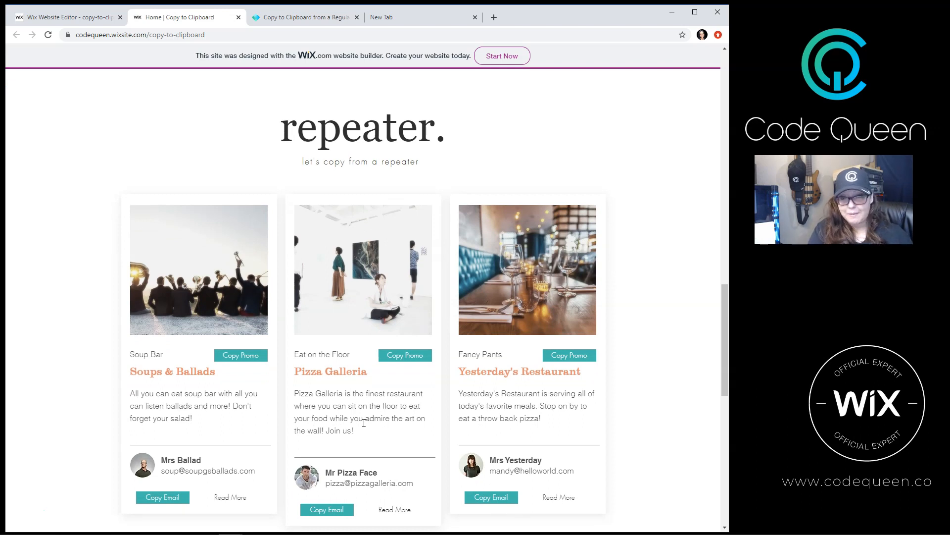
pyautogui.moveTo(286, 229)
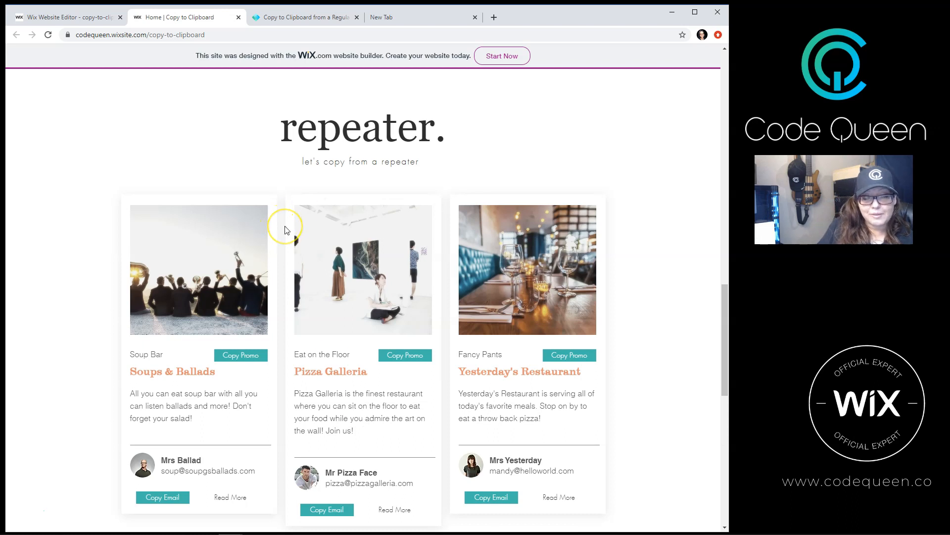
pyautogui.scroll(-3)
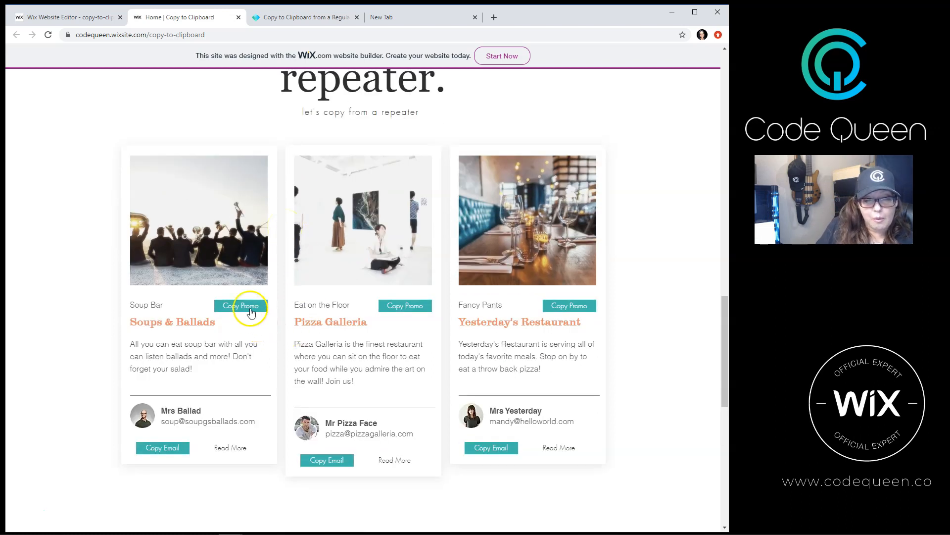
pyautogui.click(240, 305)
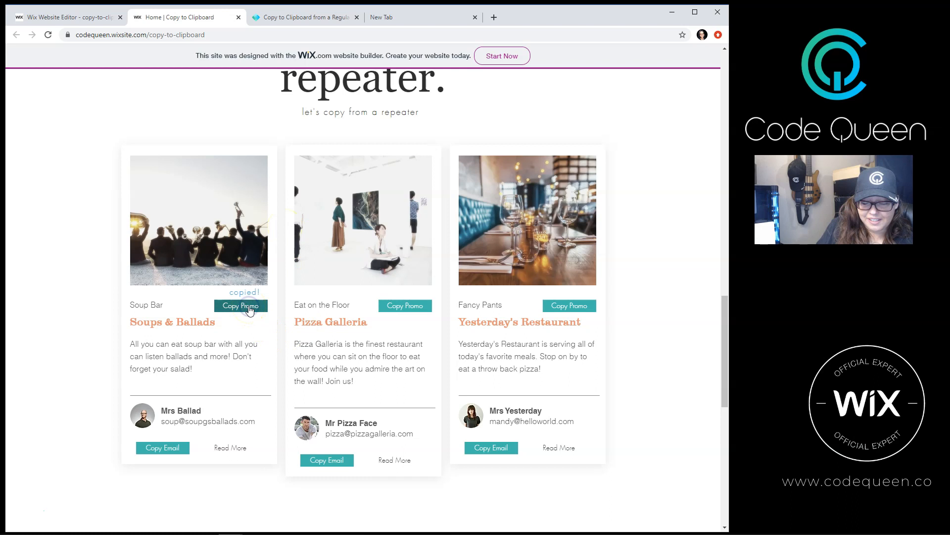
pyautogui.click(404, 305)
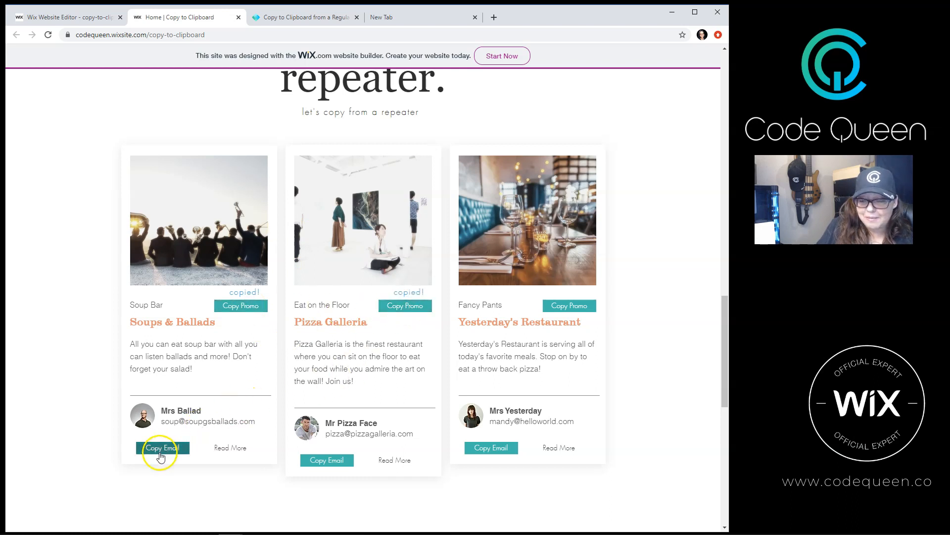
pyautogui.click(327, 459)
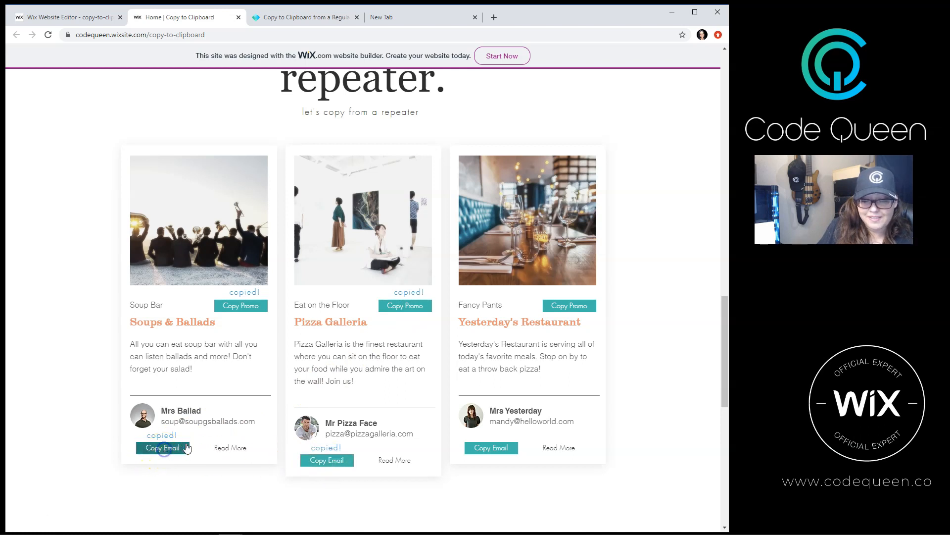
pyautogui.moveTo(315, 305)
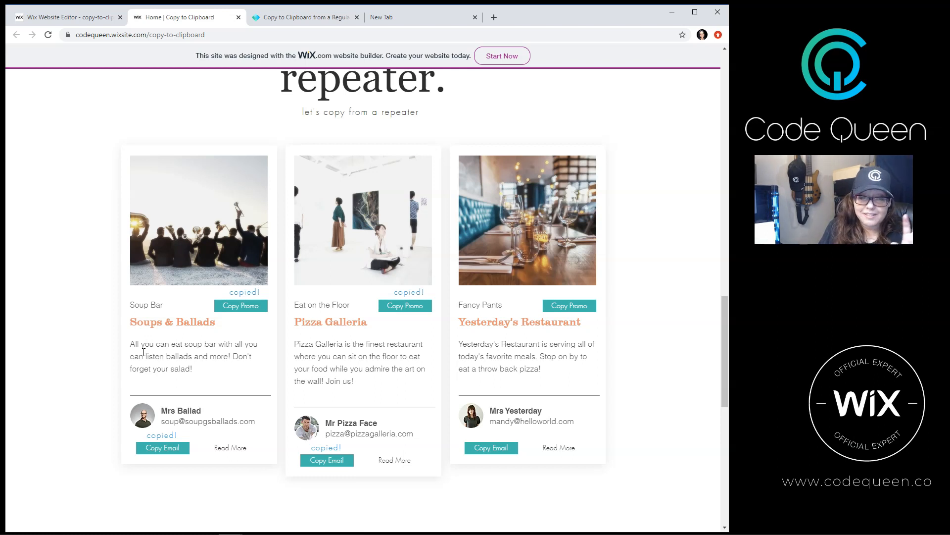
pyautogui.moveTo(143, 280)
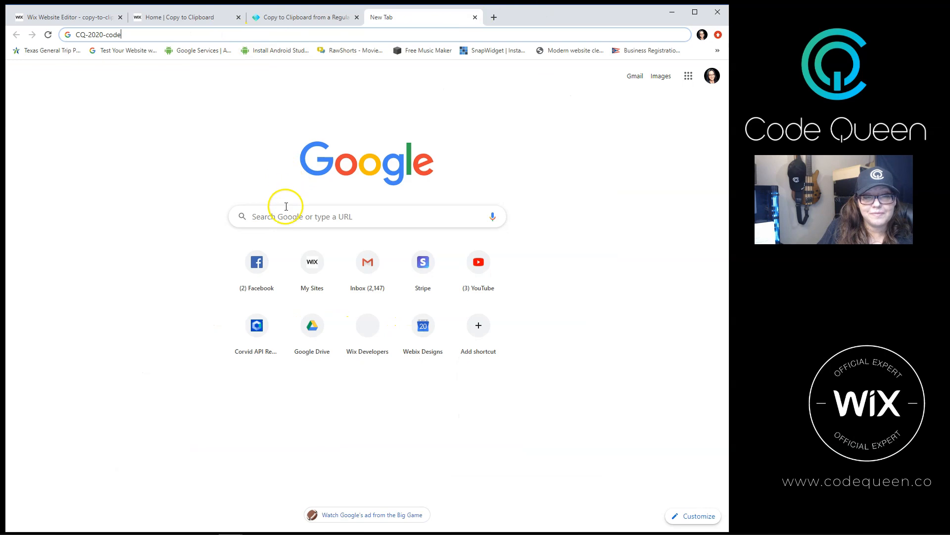
# Step: Verify the copied codes PIZZALOVE and SOUP2020 by pasting them into the new tab's address bar
pyautogui.write('PIZZALOVE')
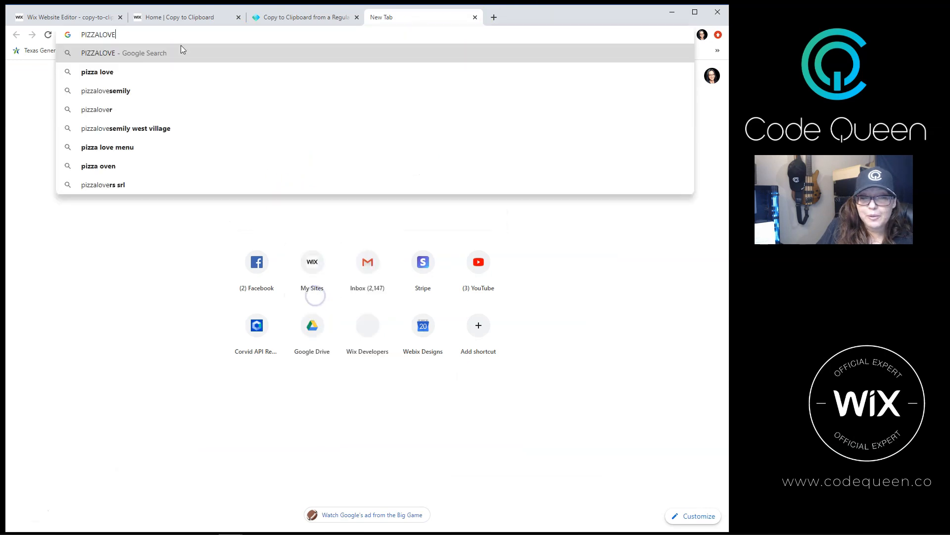
pyautogui.click(185, 17)
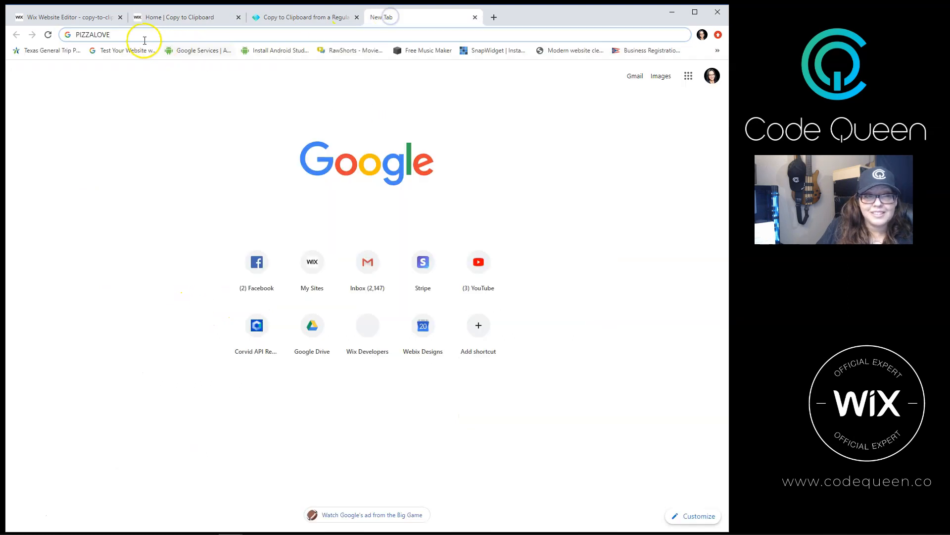
pyautogui.rightClick(91, 35)
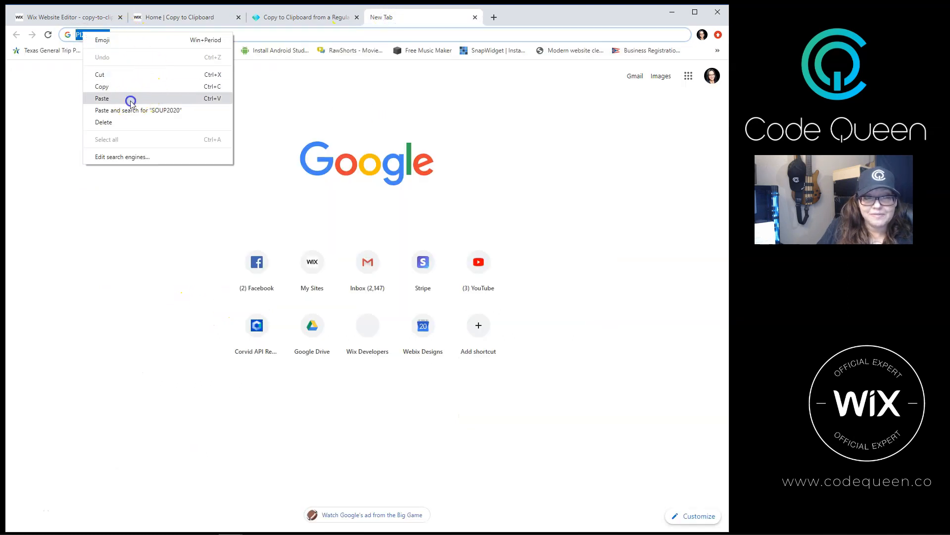
pyautogui.click(102, 98)
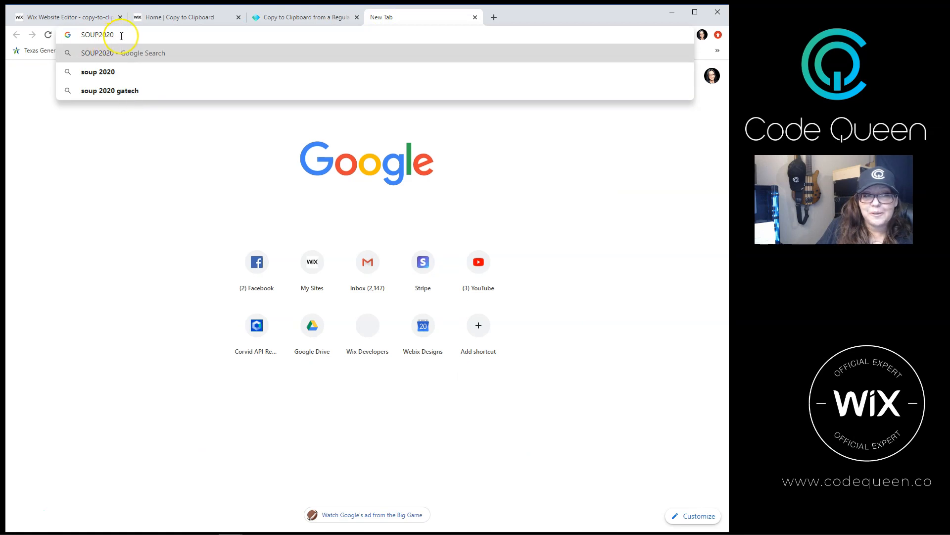
pyautogui.click(182, 16)
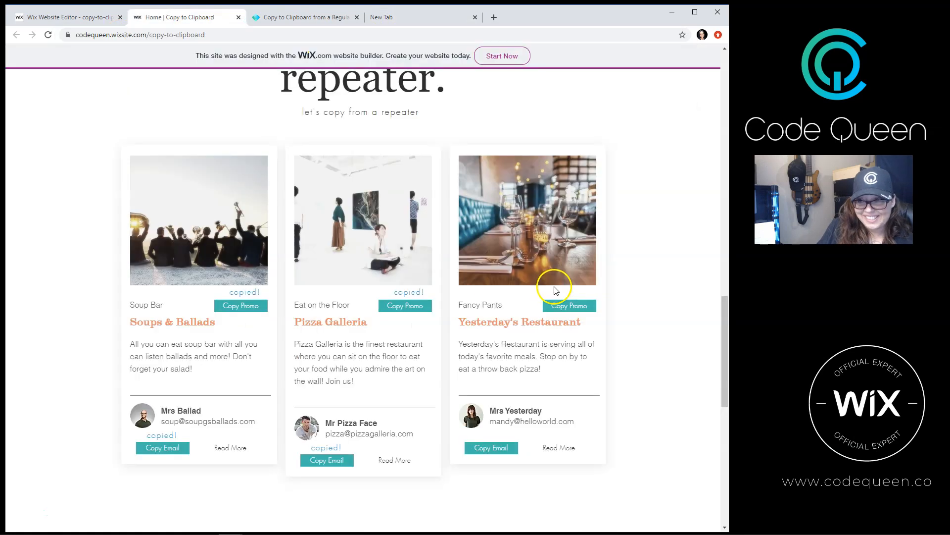
# Step: Copy the Pizza Galleria promo code and page link, then confirm them via address-bar paste
pyautogui.scroll(-3)
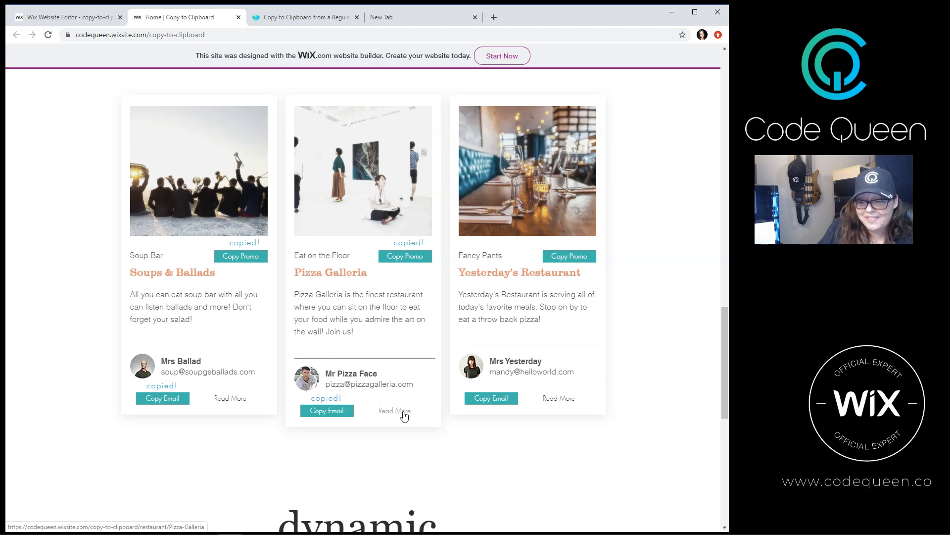
pyautogui.click(395, 410)
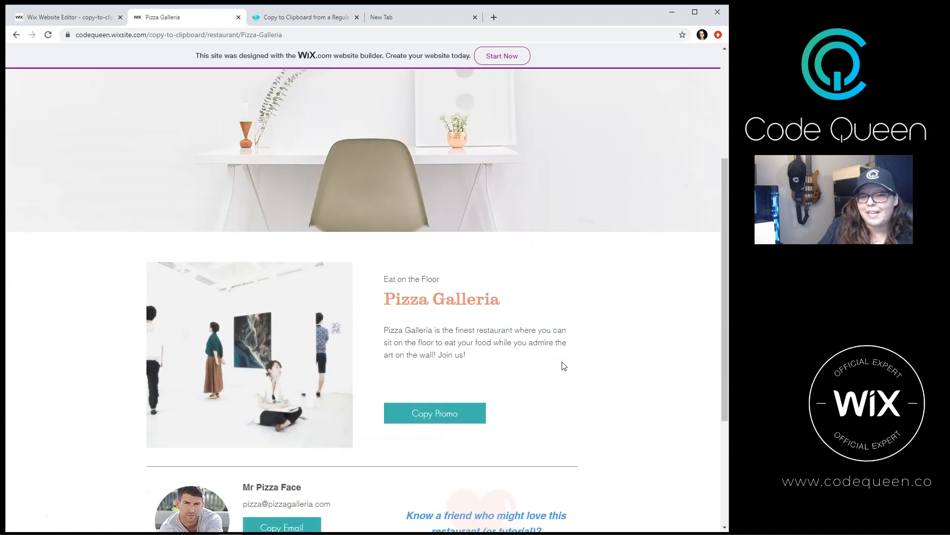
pyautogui.scroll(-3)
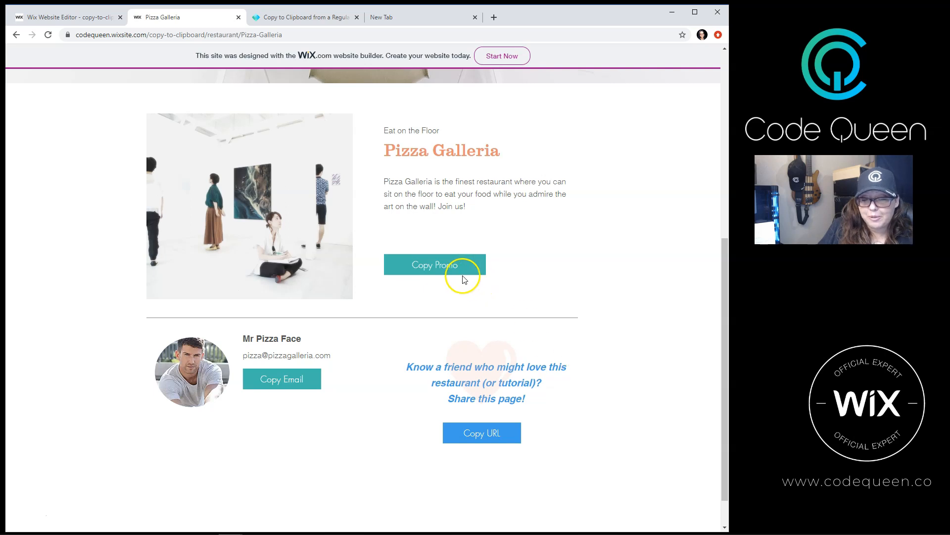
pyautogui.moveTo(445, 418)
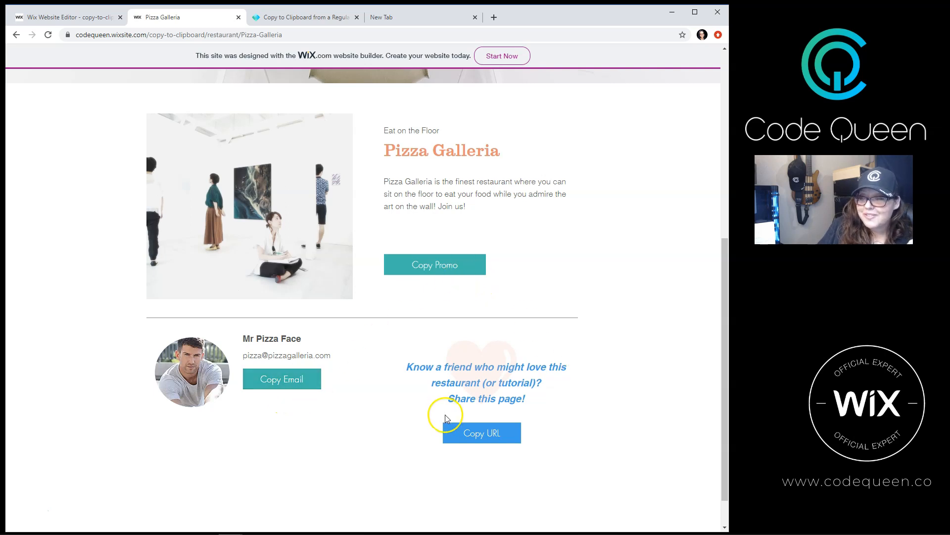
pyautogui.moveTo(442, 415)
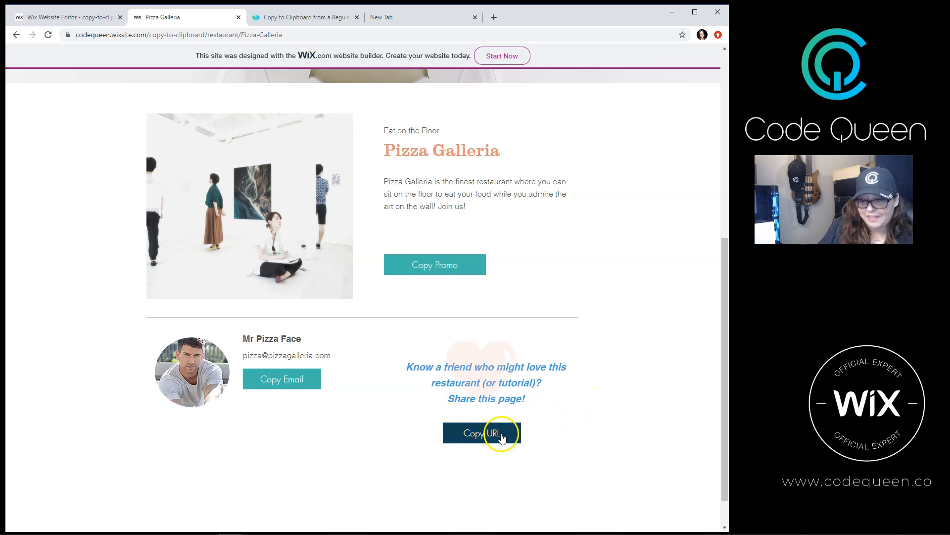
pyautogui.scroll(3)
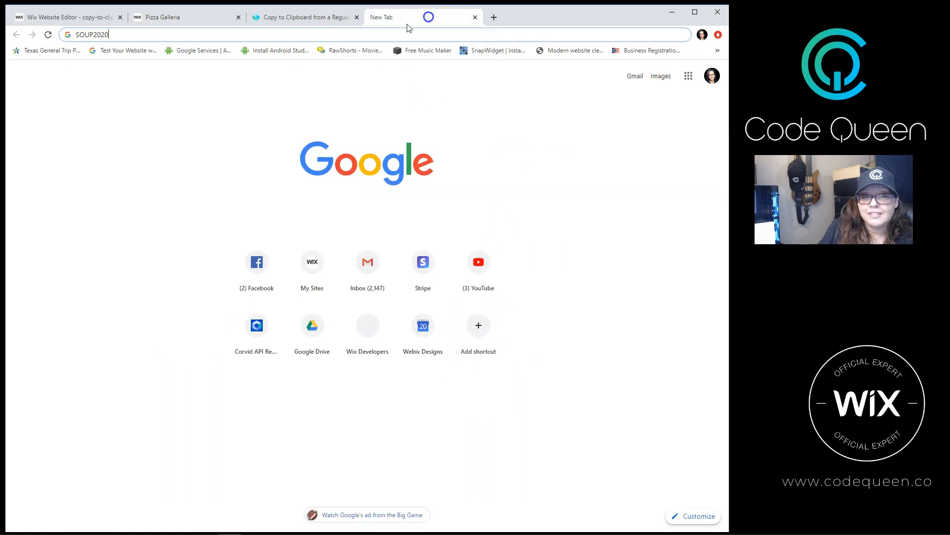
pyautogui.rightClick(91, 35)
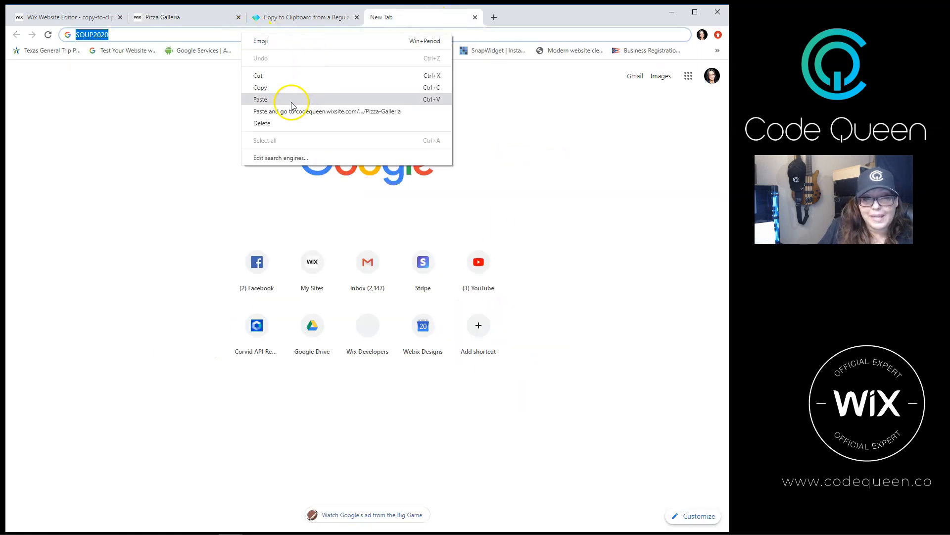
pyautogui.click(328, 111)
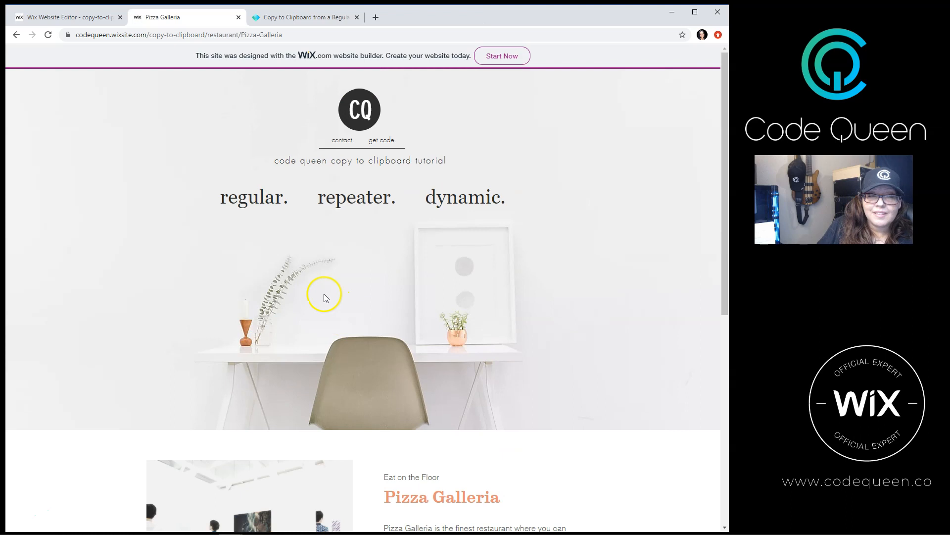
pyautogui.moveTo(67, 16)
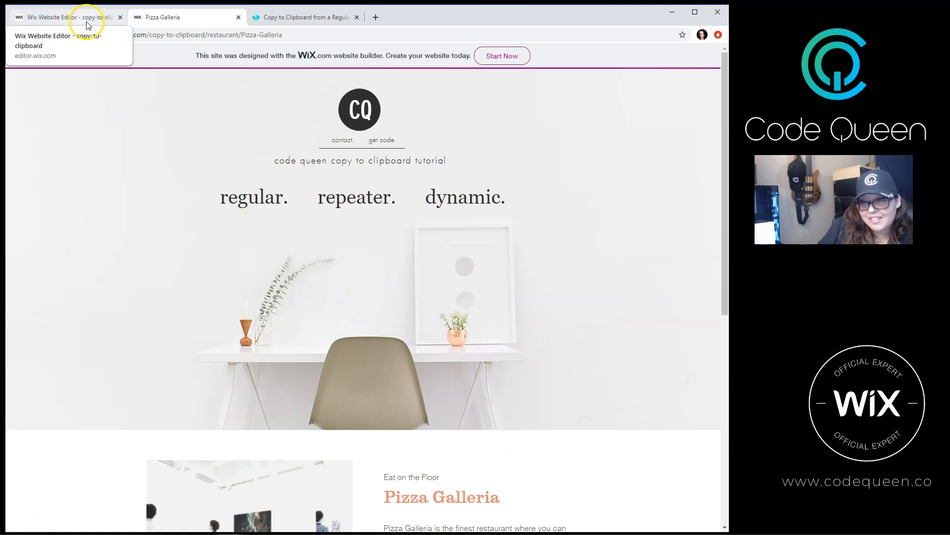
# Step: In the Wix Editor, inspect the CQ-2020-code text element and the repeater on Home
pyautogui.click(64, 16)
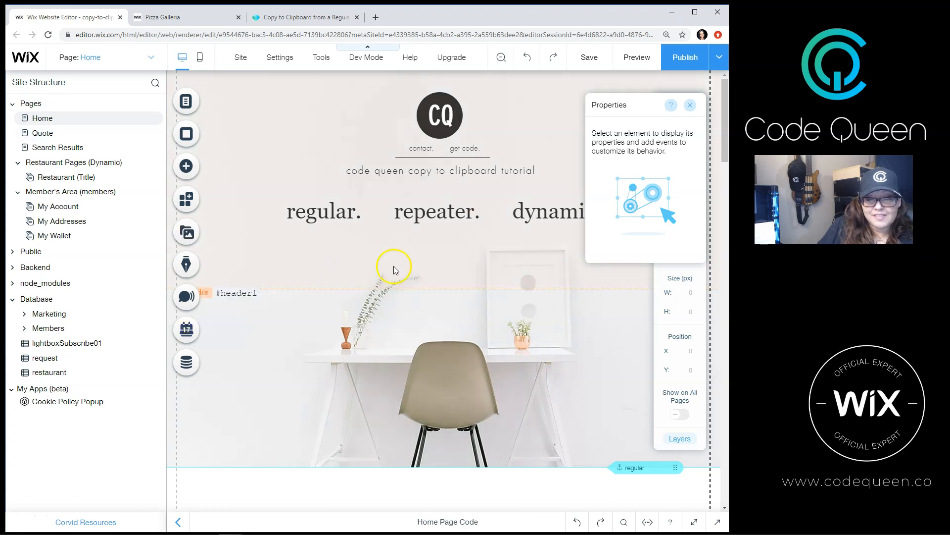
pyautogui.scroll(-3)
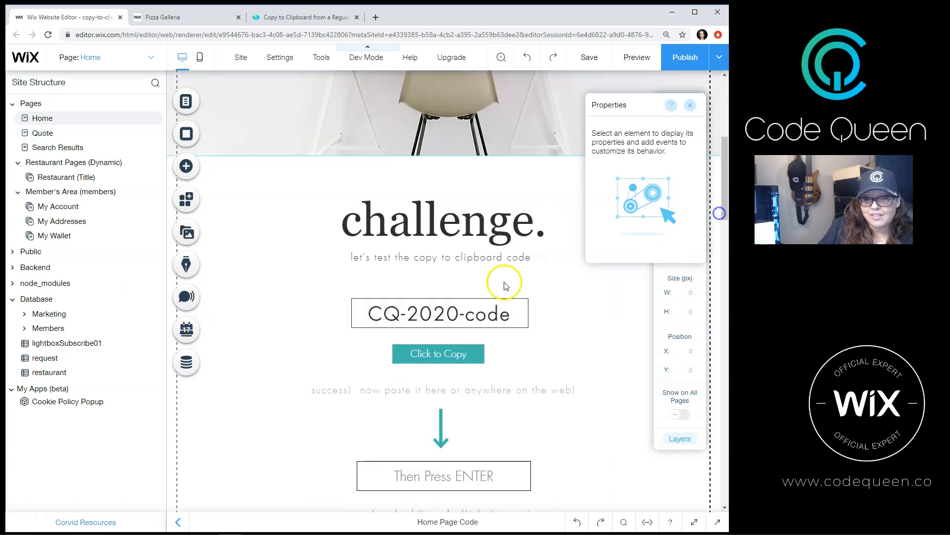
pyautogui.click(439, 313)
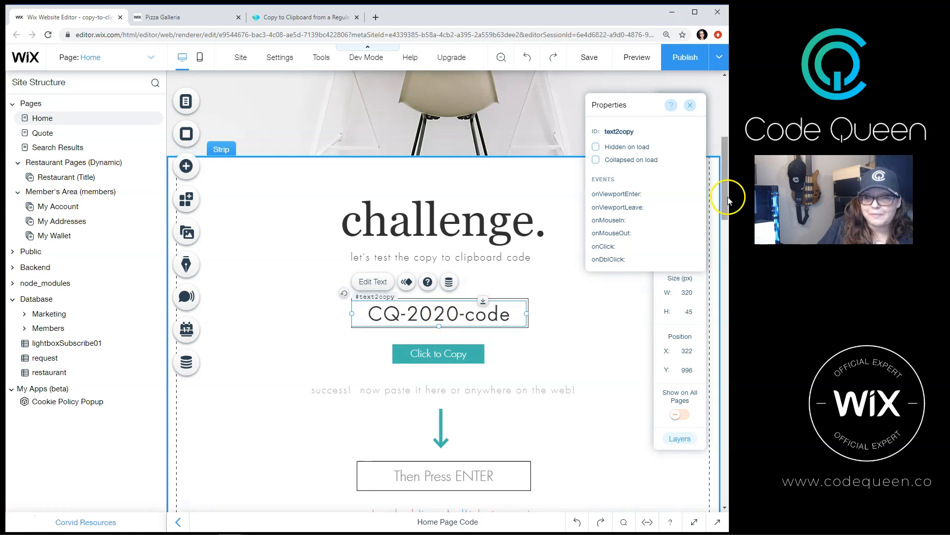
pyautogui.scroll(-3)
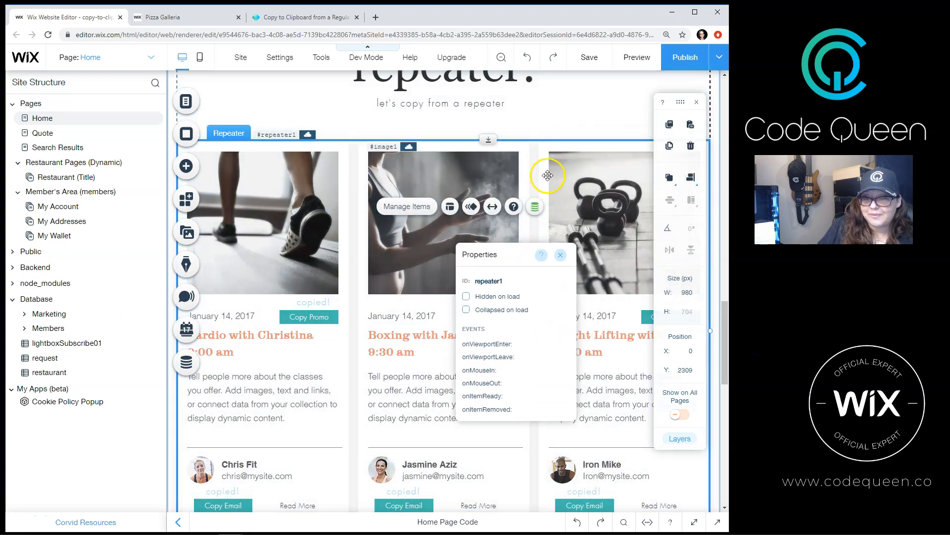
pyautogui.scroll(3)
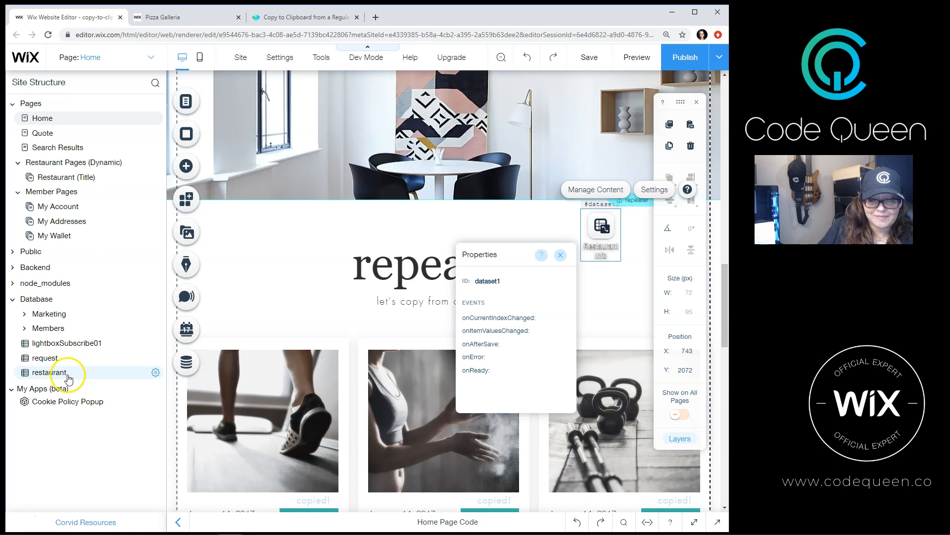
# Step: View the restaurant collection's Promo Code field settings, revealing field key promoCode
pyautogui.click(47, 372)
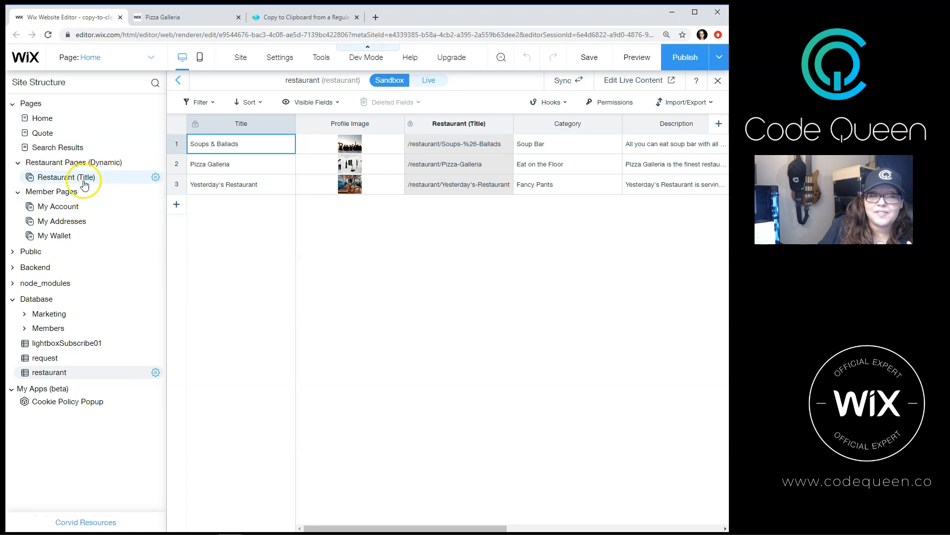
pyautogui.moveTo(127, 343)
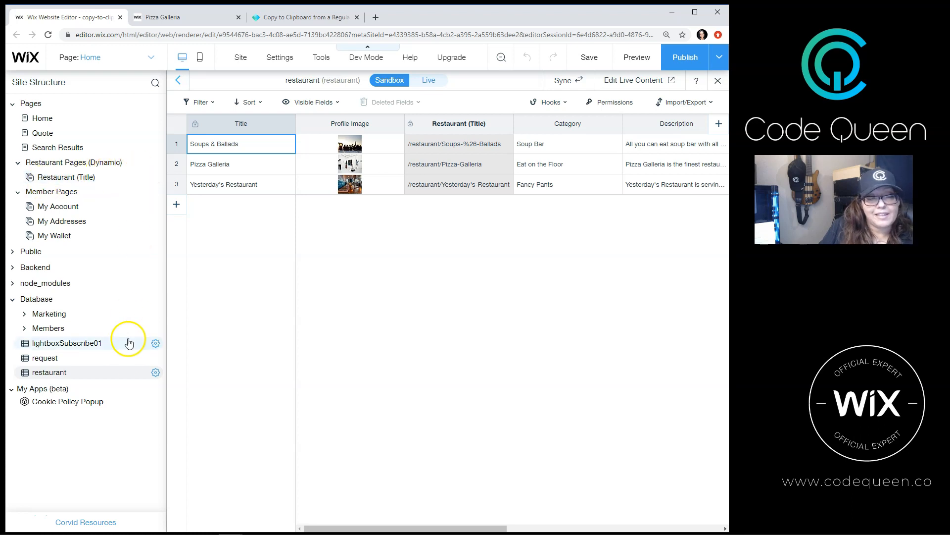
pyautogui.moveTo(63, 379)
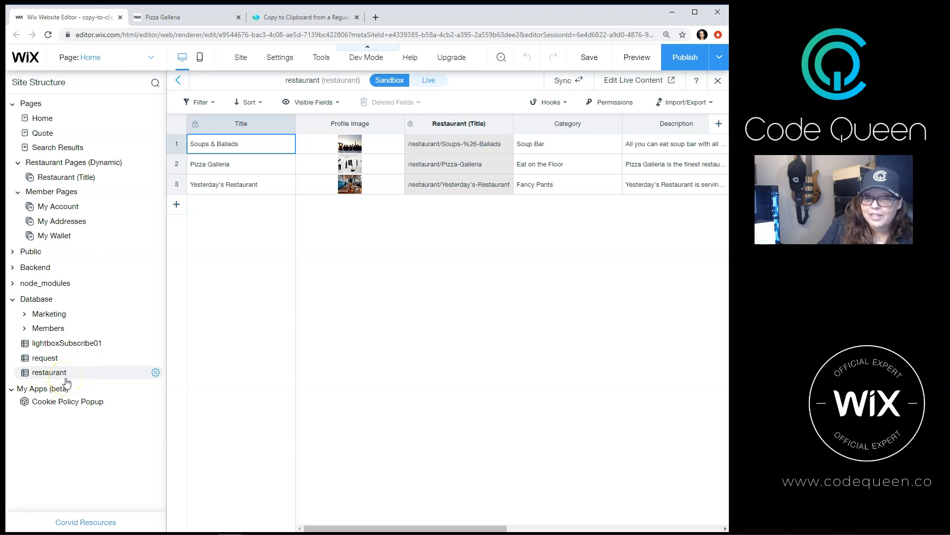
pyautogui.moveTo(356, 479)
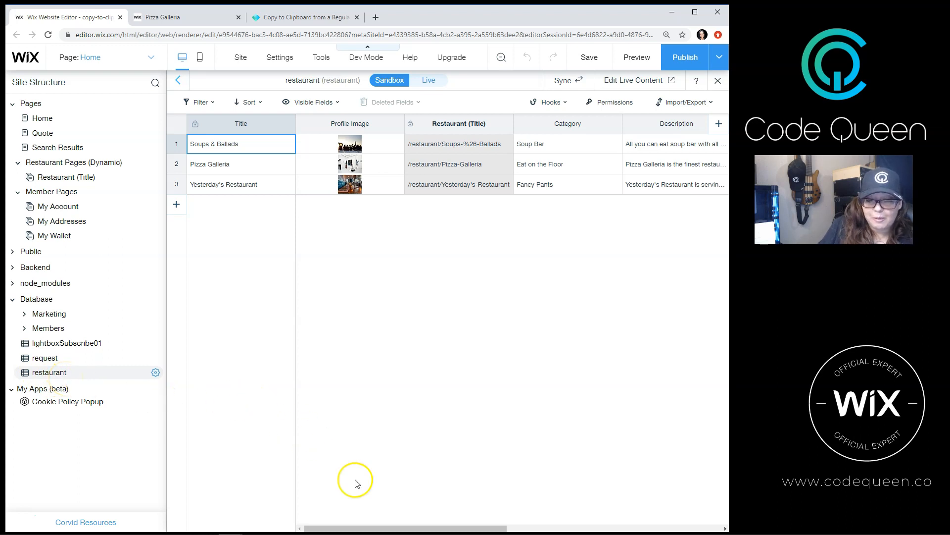
pyautogui.moveTo(390, 516)
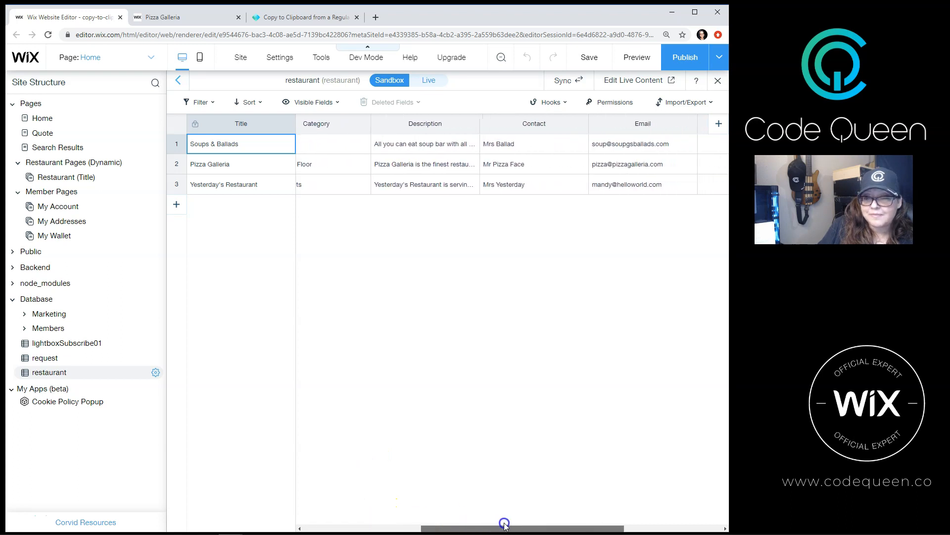
pyautogui.hscroll(3)
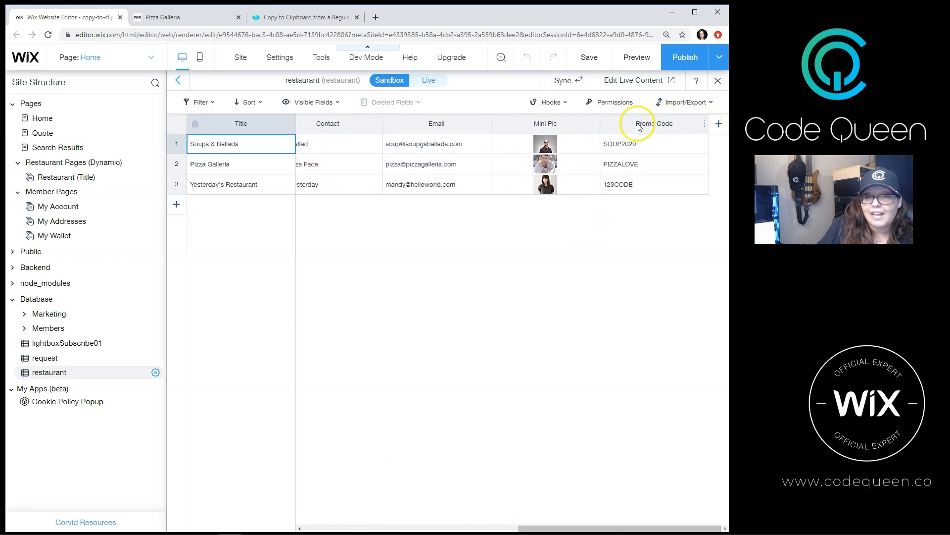
pyautogui.click(704, 123)
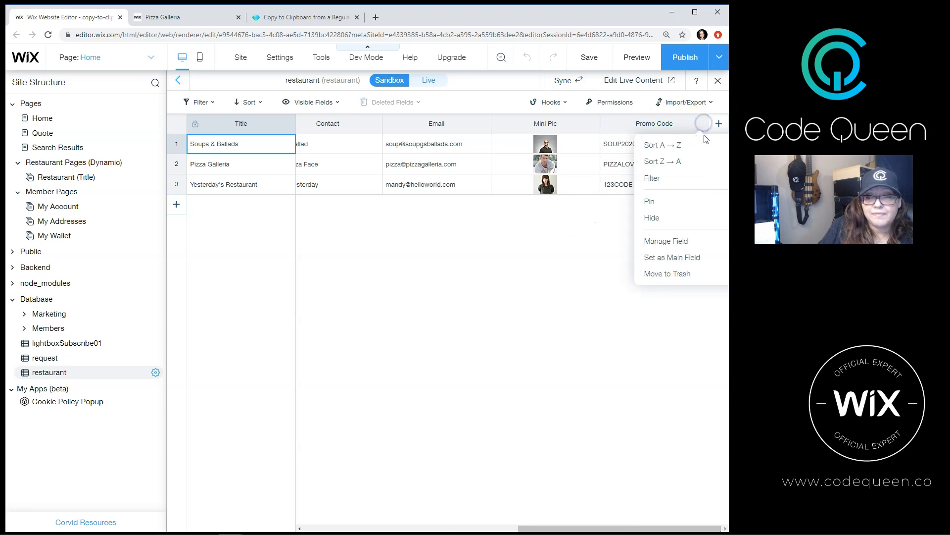
pyautogui.click(665, 240)
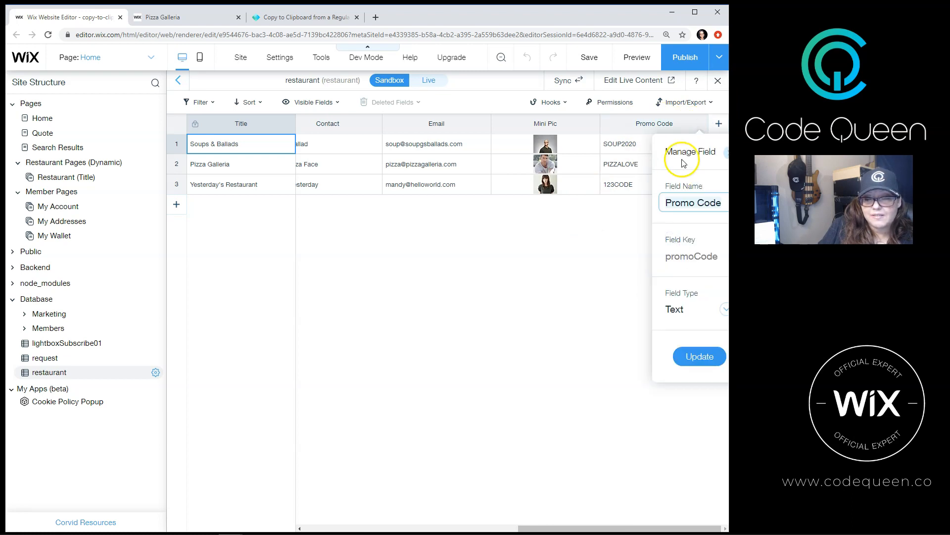
pyautogui.moveTo(667, 239)
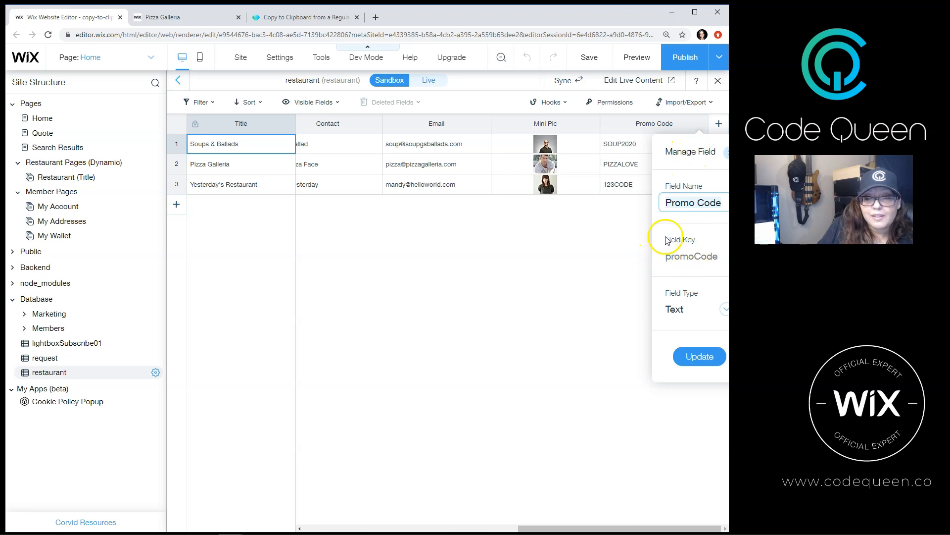
pyautogui.moveTo(689, 262)
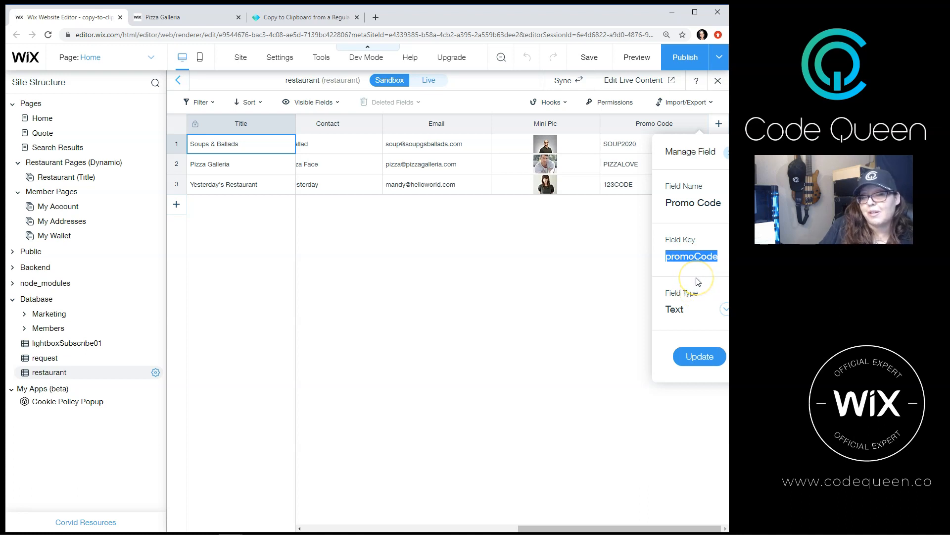
pyautogui.click(184, 16)
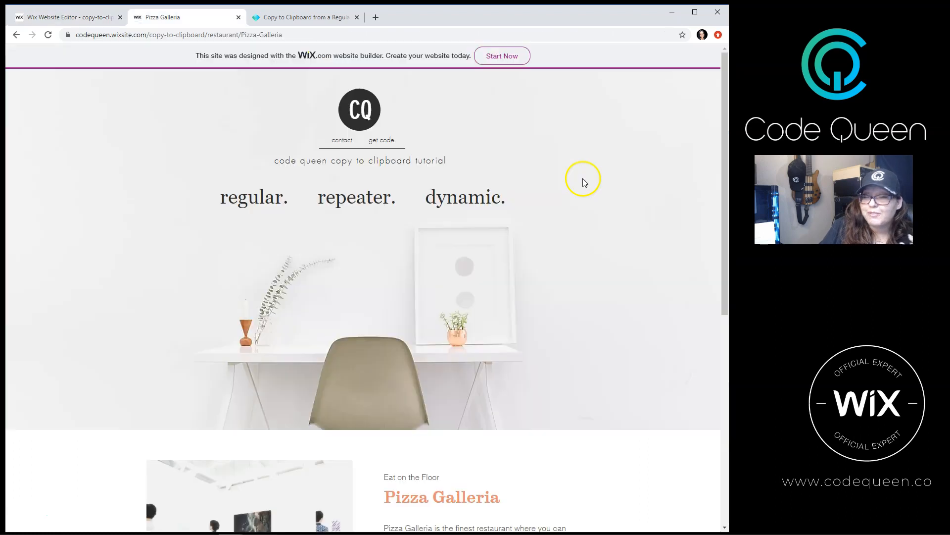
pyautogui.moveTo(427, 116)
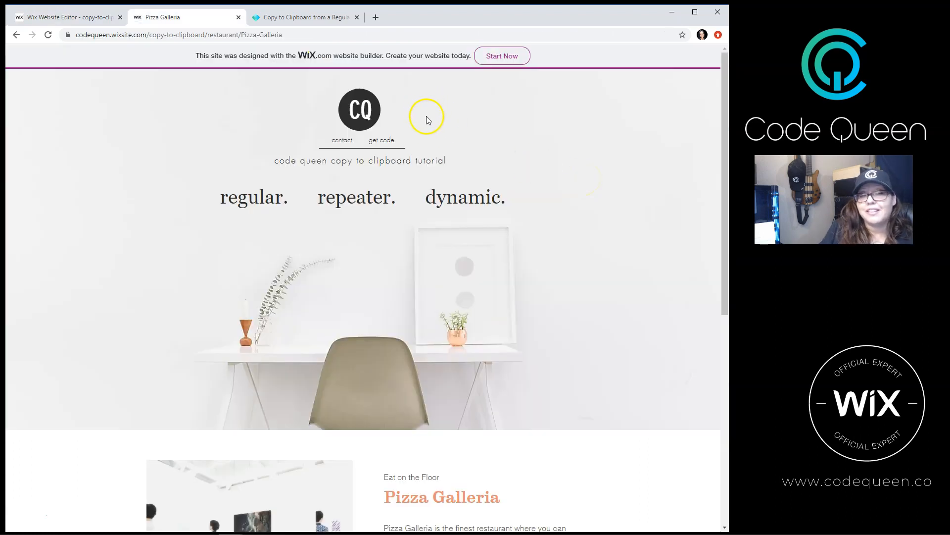
pyautogui.moveTo(385, 141)
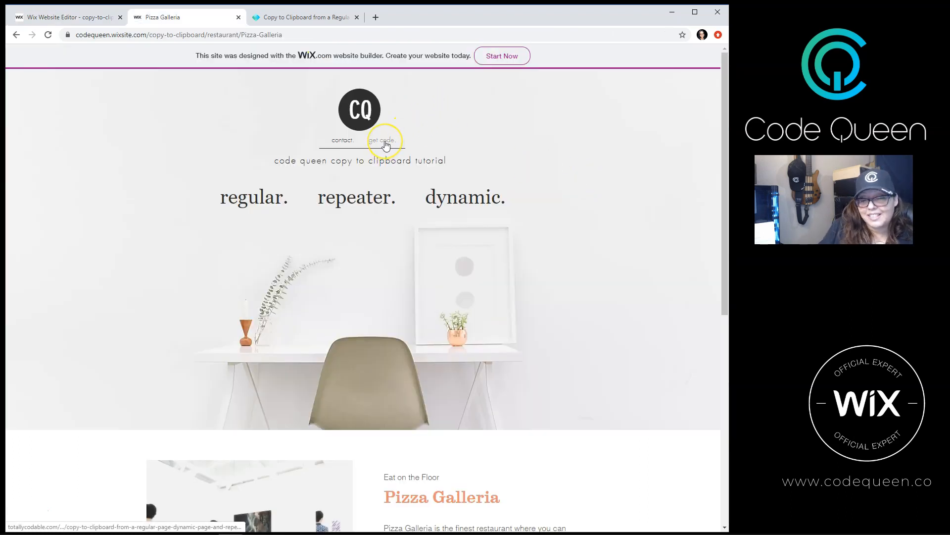
# Step: Open the Totally Codable copy-to-clipboard article via the Pizza Galleria header's 'get code.' link
pyautogui.click(384, 140)
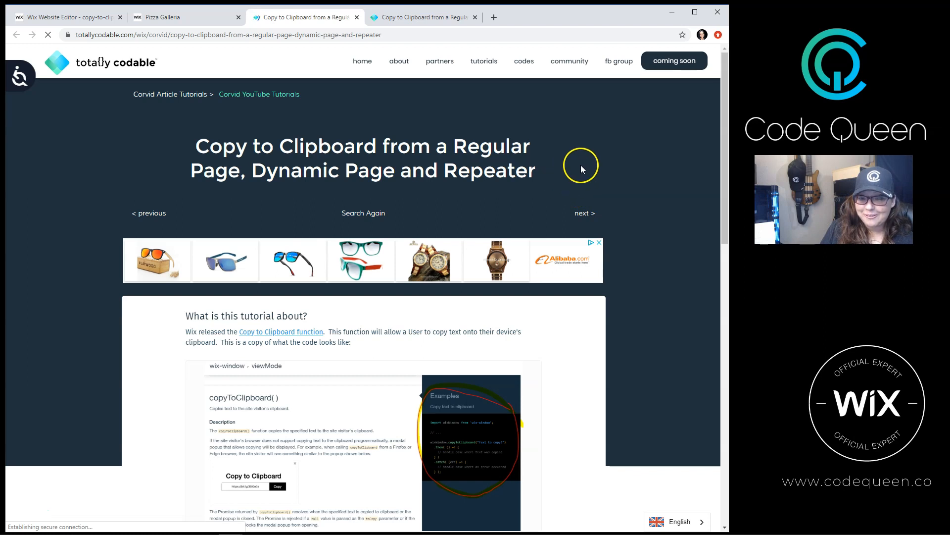
pyautogui.scroll(-3)
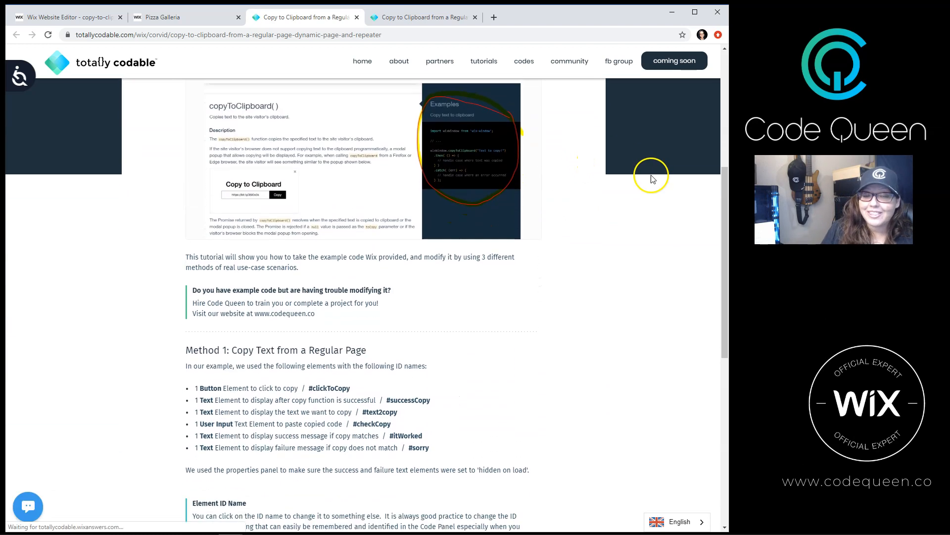
pyautogui.scroll(-3)
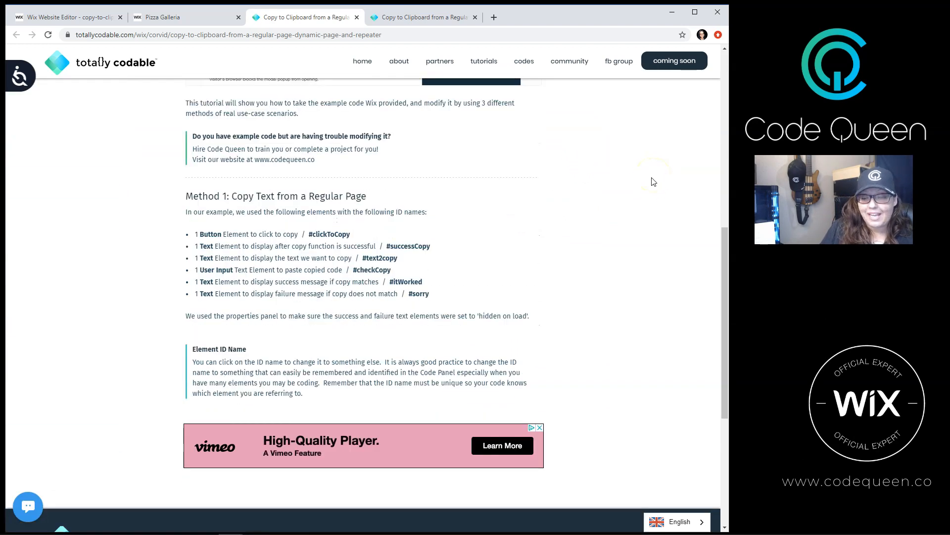
pyautogui.scroll(-3)
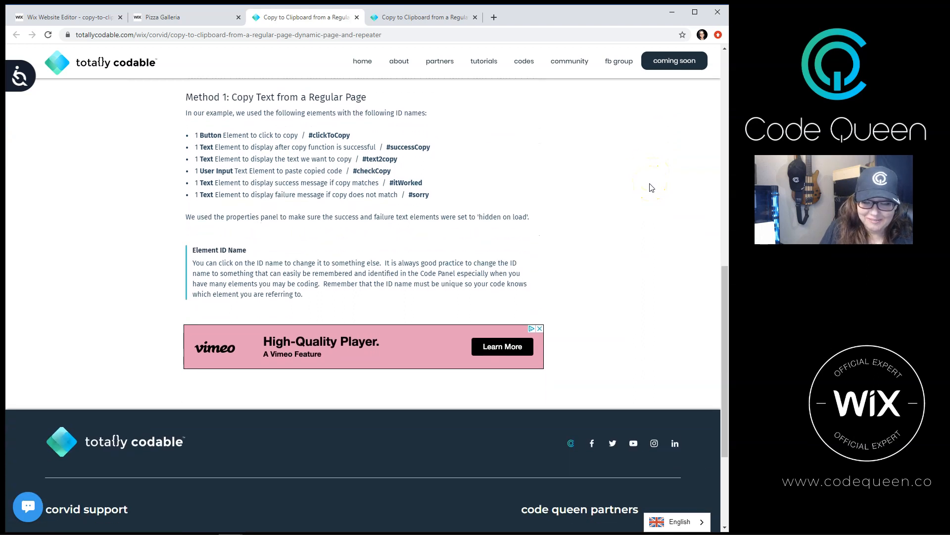
pyautogui.scroll(3)
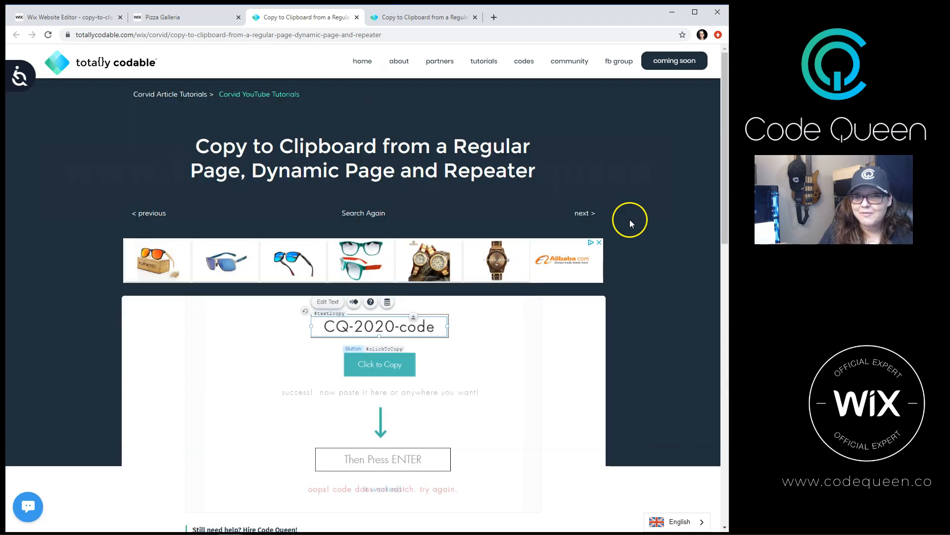